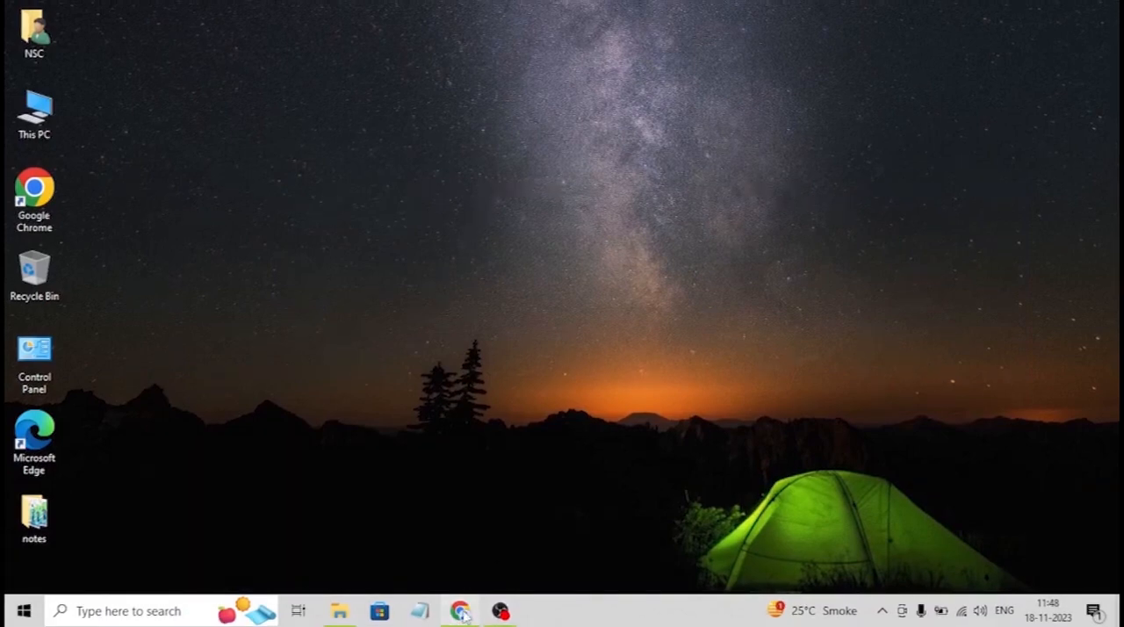
Step: Download the XAMPP for Windows installer from apachefriends.org and launch it, accepting the antivirus notice
left_click(460, 611)
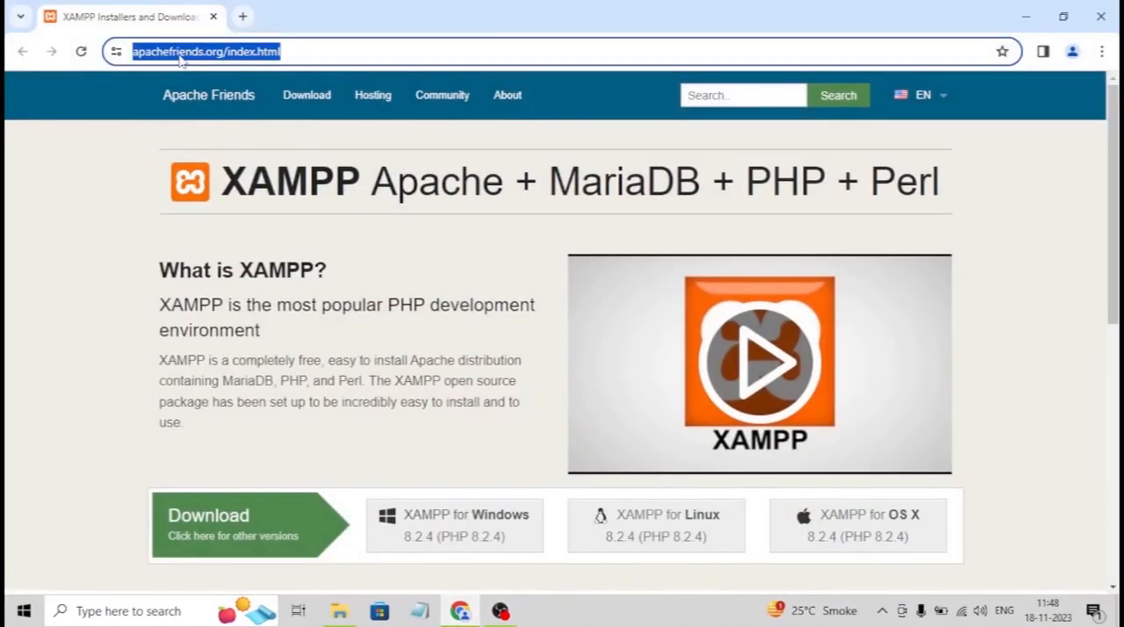
mouse_move(404, 523)
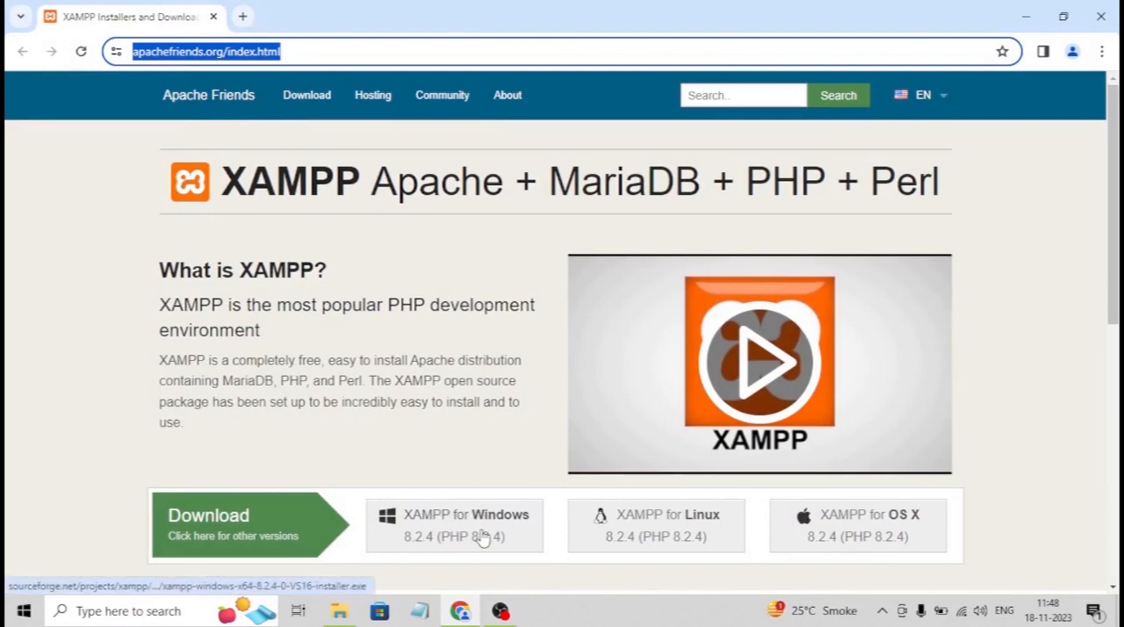
left_click(453, 525)
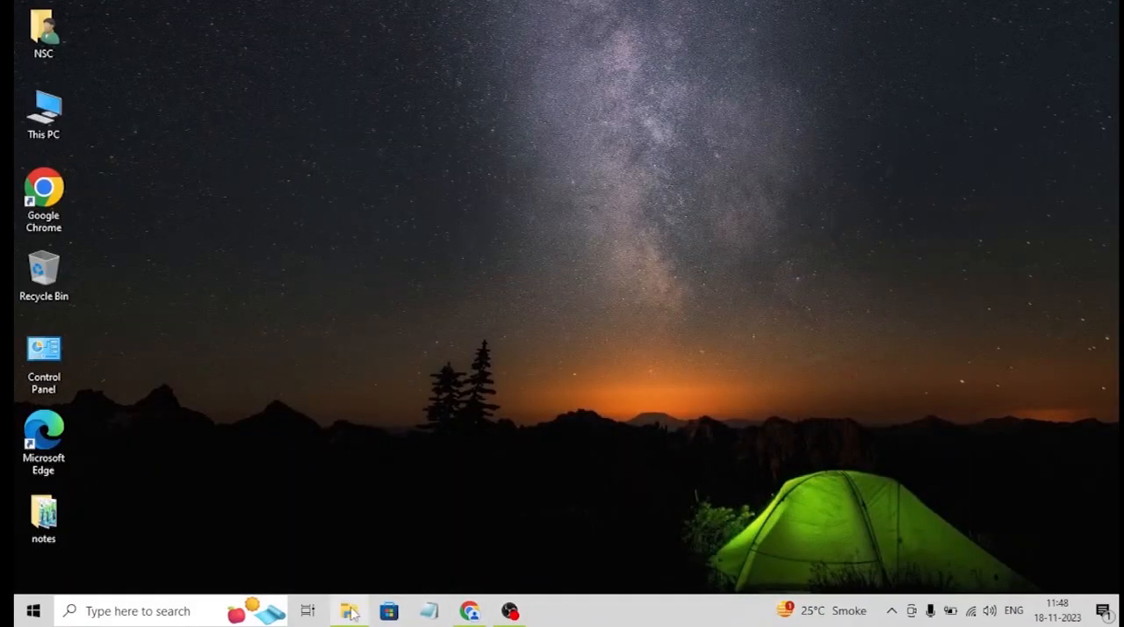
left_click(348, 611)
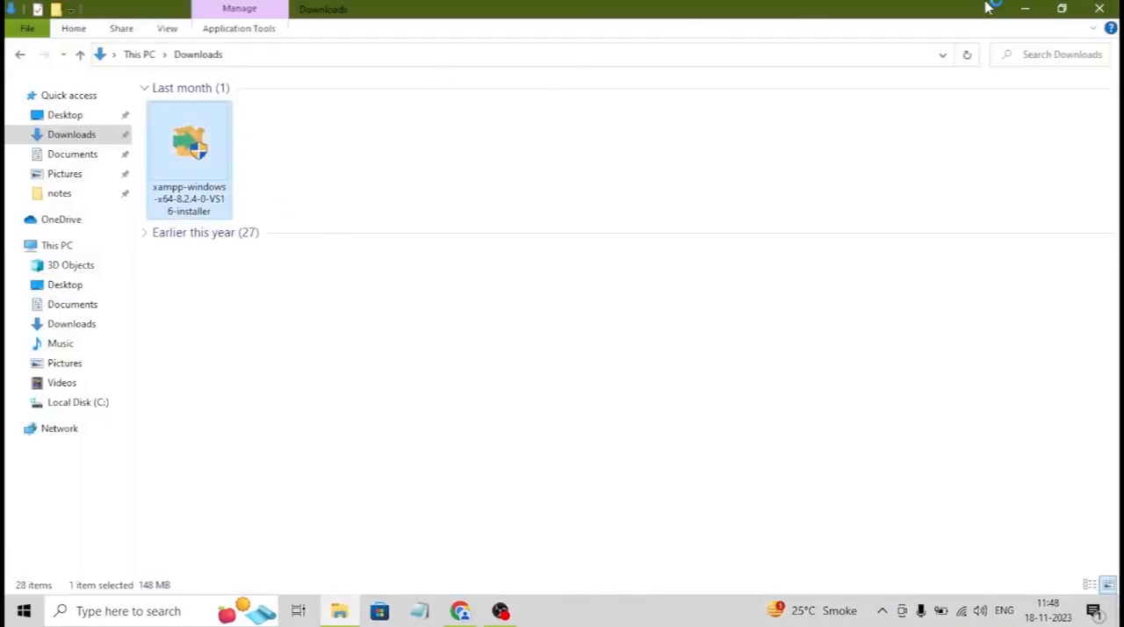
double_click(189, 144)
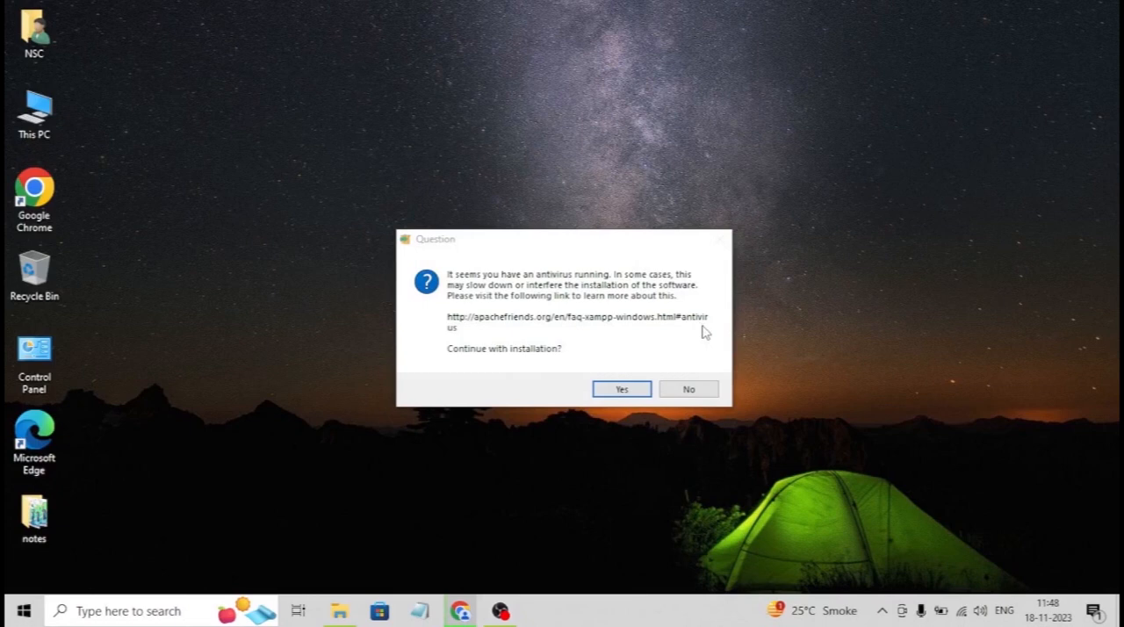
left_click(621, 388)
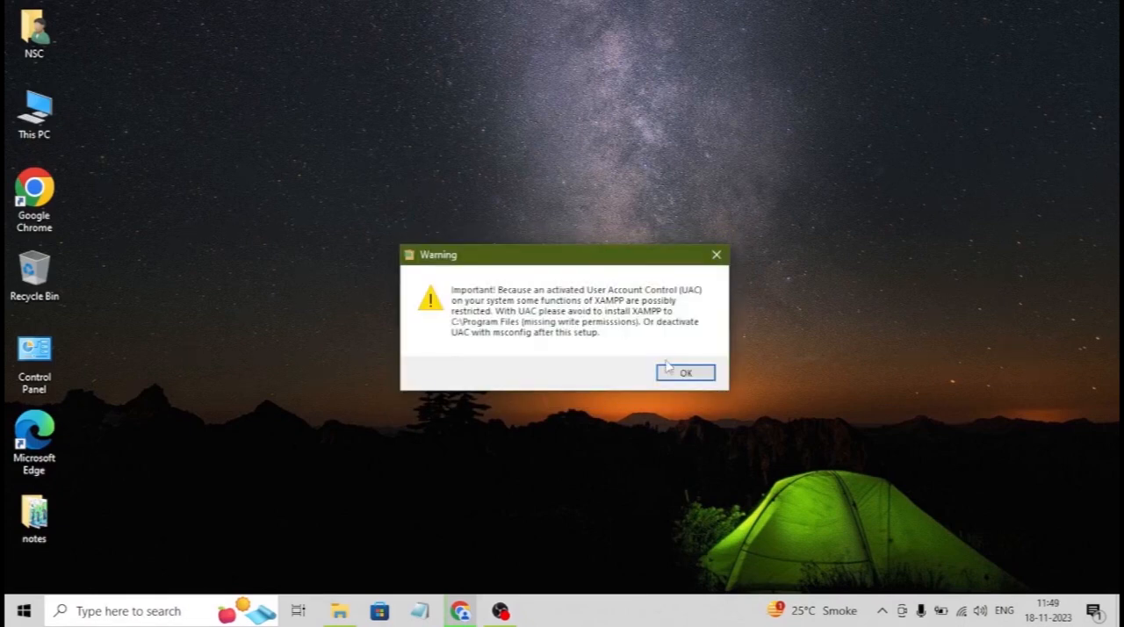
Step: Accept the UAC warning and install XAMPP with default components into C:\xampp
left_click(685, 373)
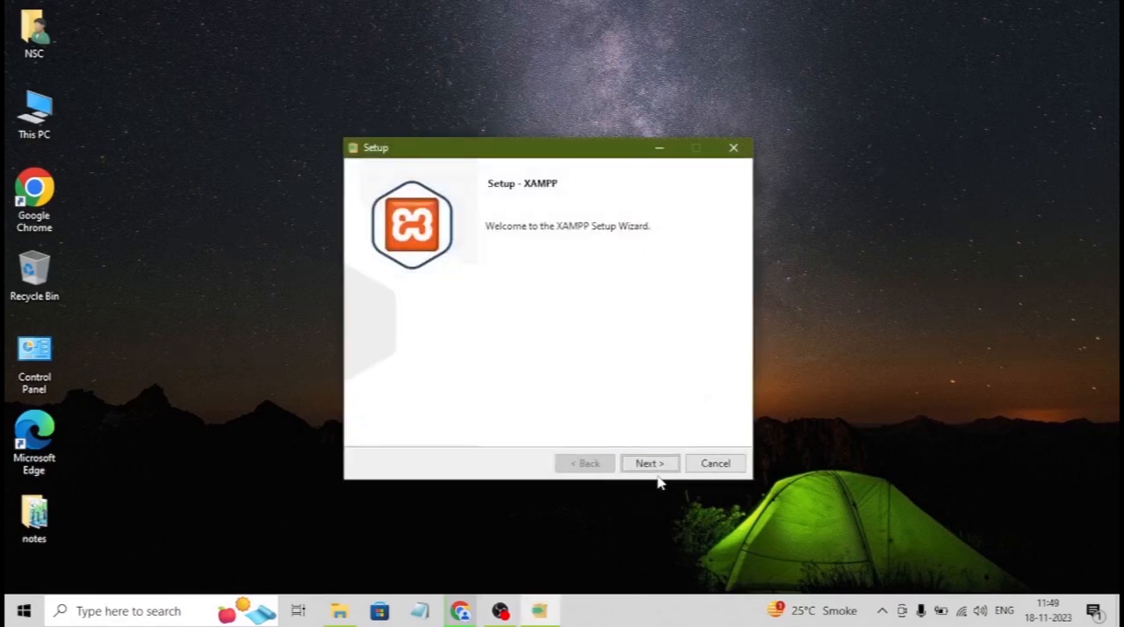
left_click(650, 464)
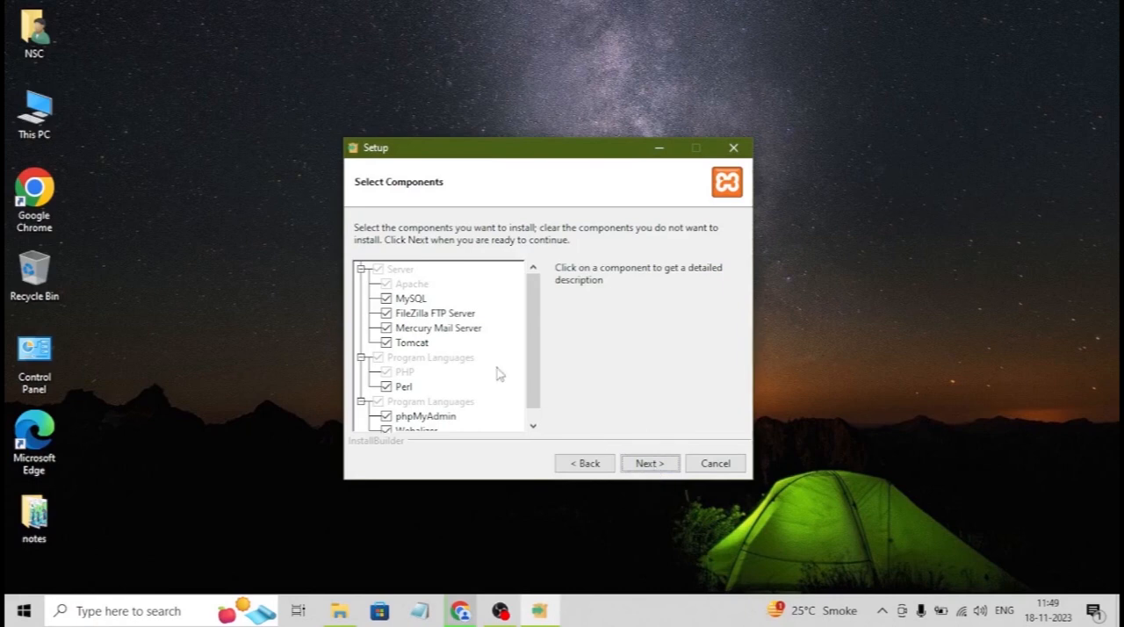
scroll("down", 3)
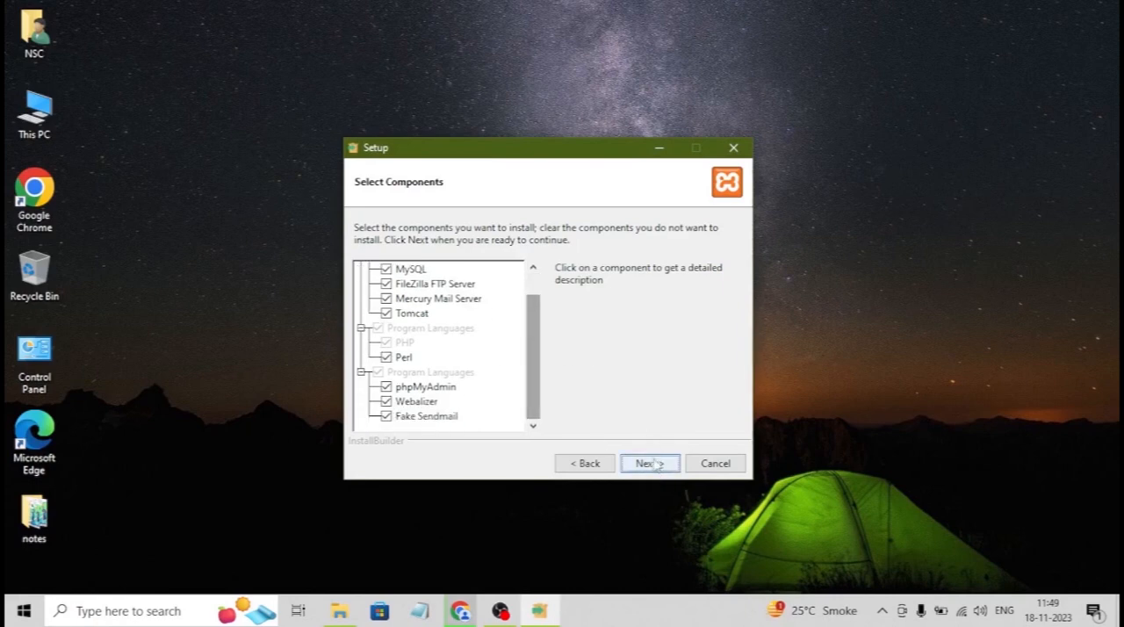
left_click(650, 464)
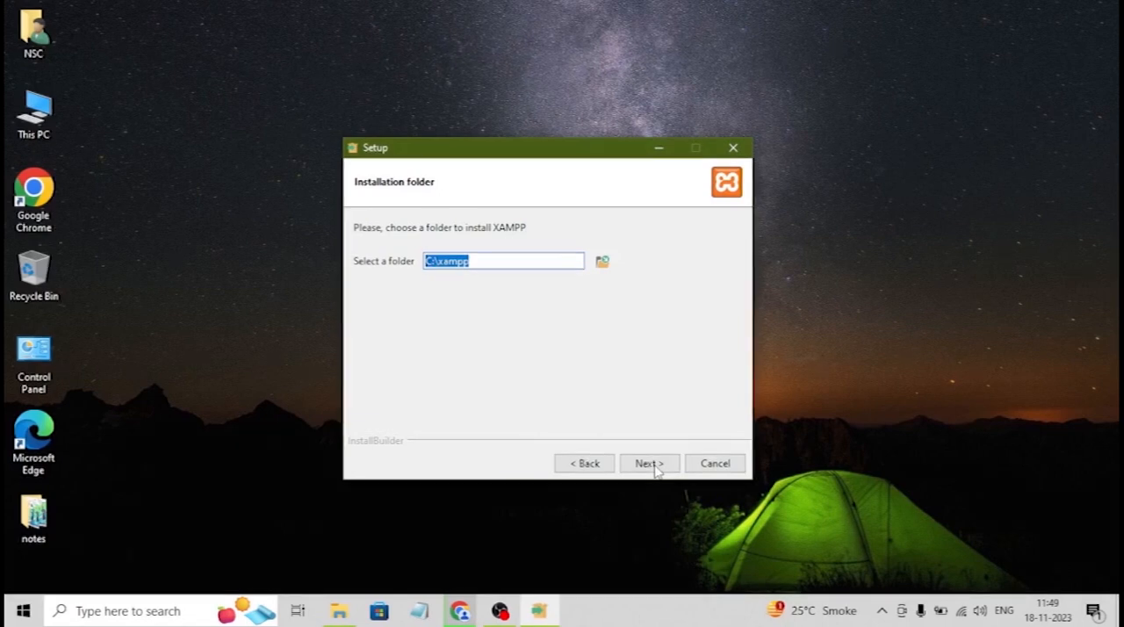
left_click(650, 463)
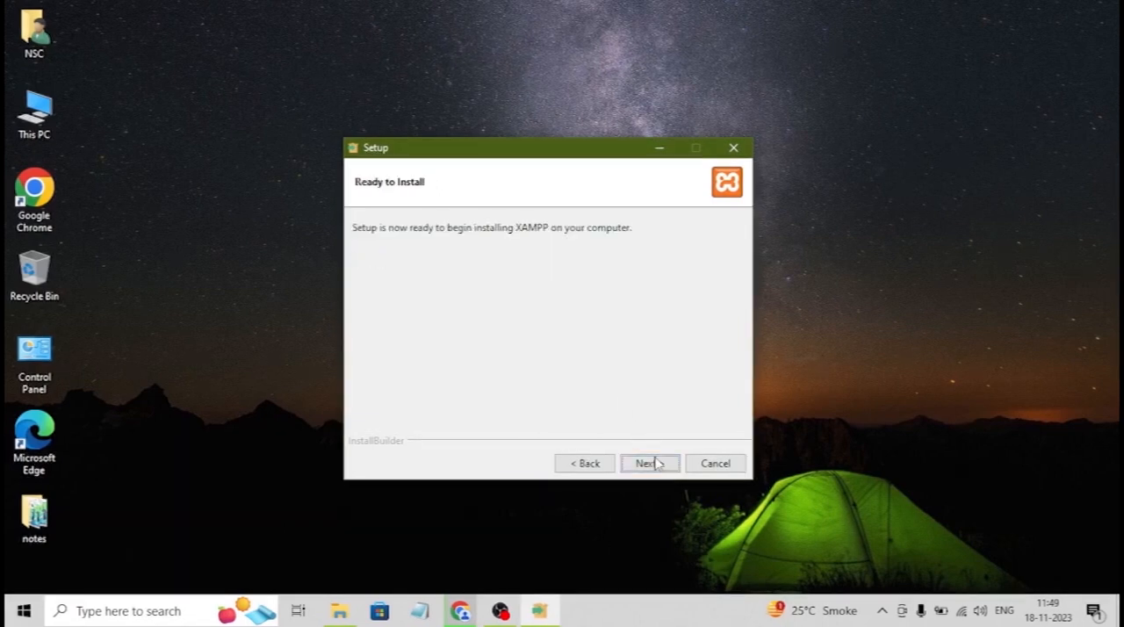
mouse_move(654, 470)
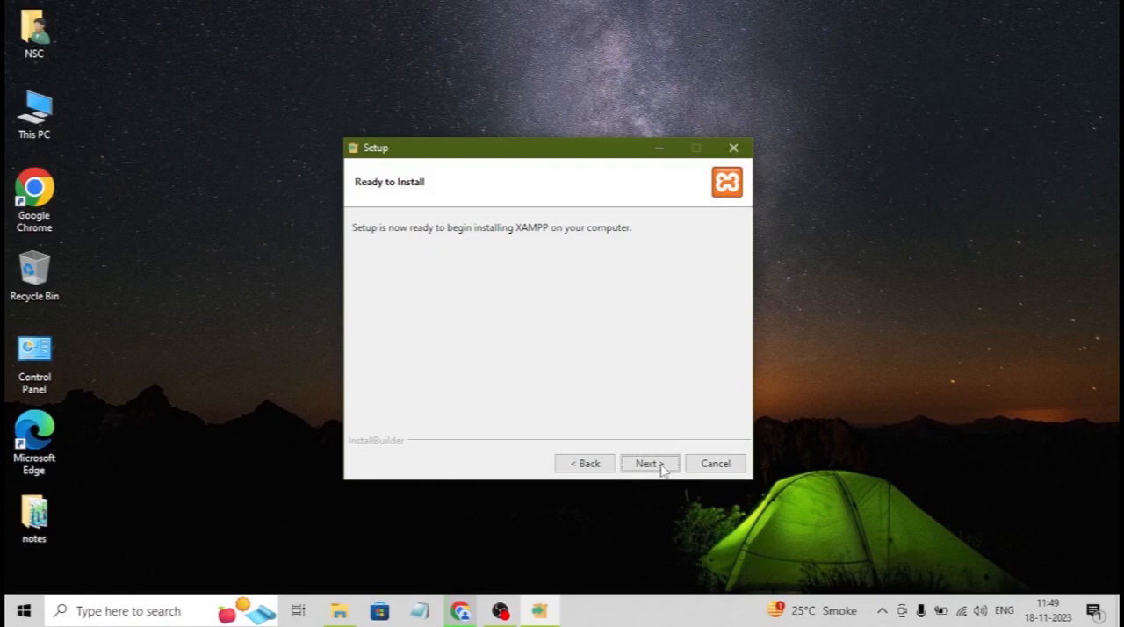
left_click(650, 464)
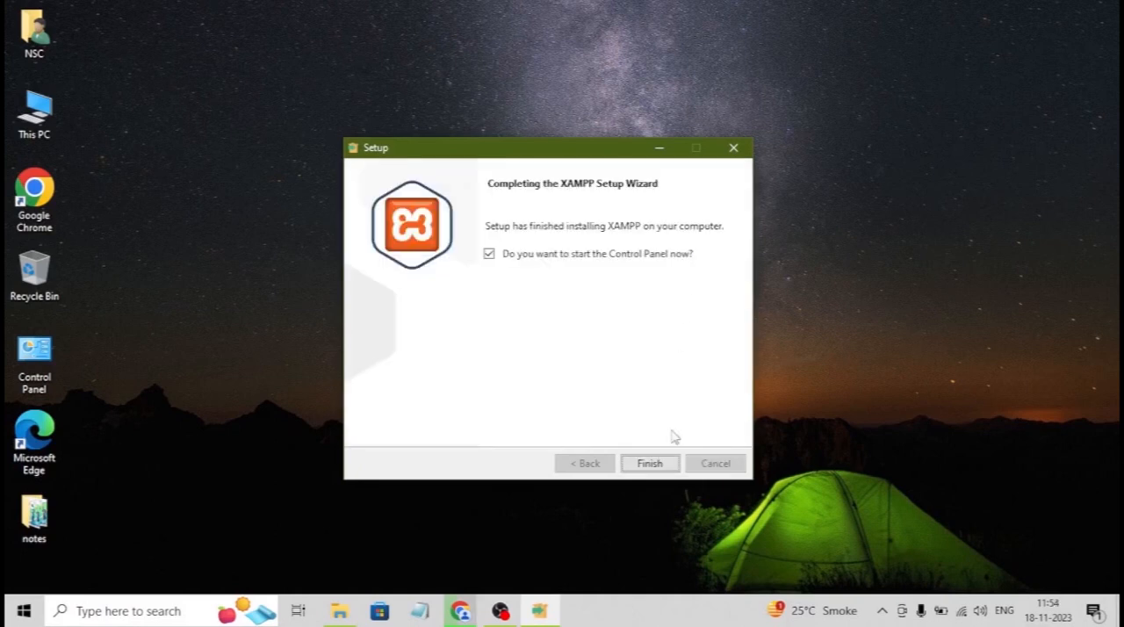
Step: Finish setup to launch the Control Panel and start Apache on ports 80 and 443
left_click(650, 464)
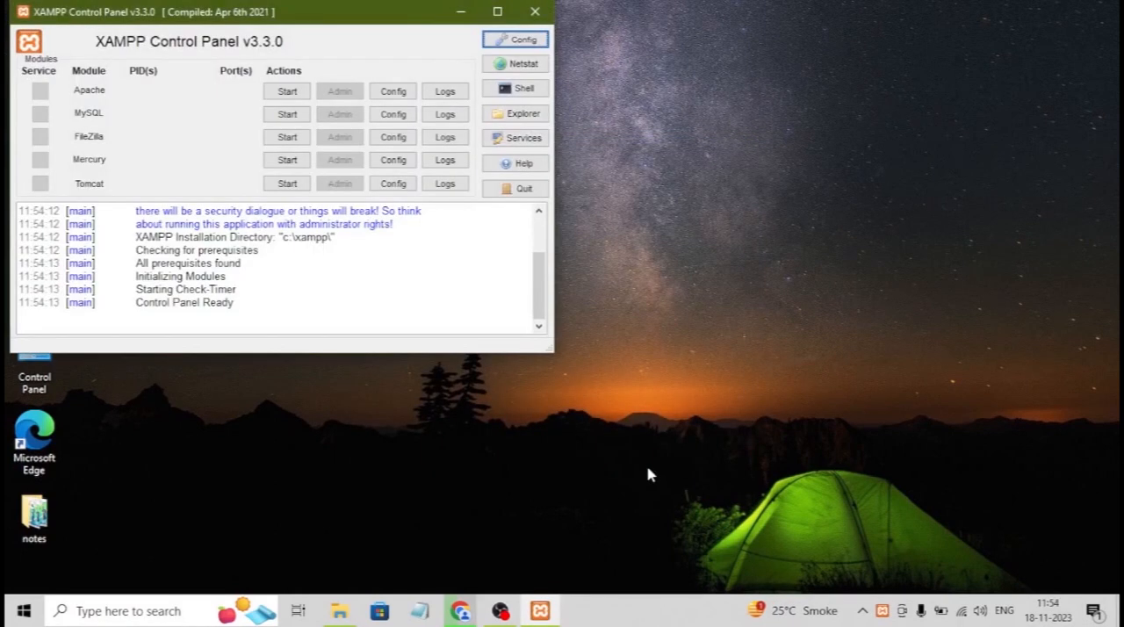
mouse_move(601, 429)
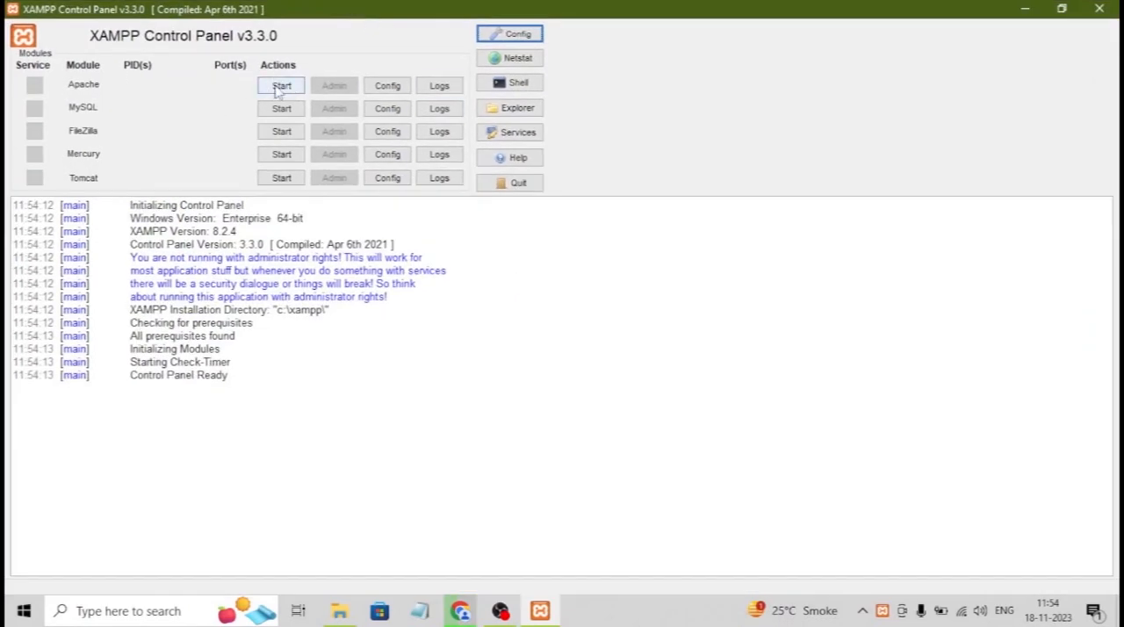
left_click(281, 84)
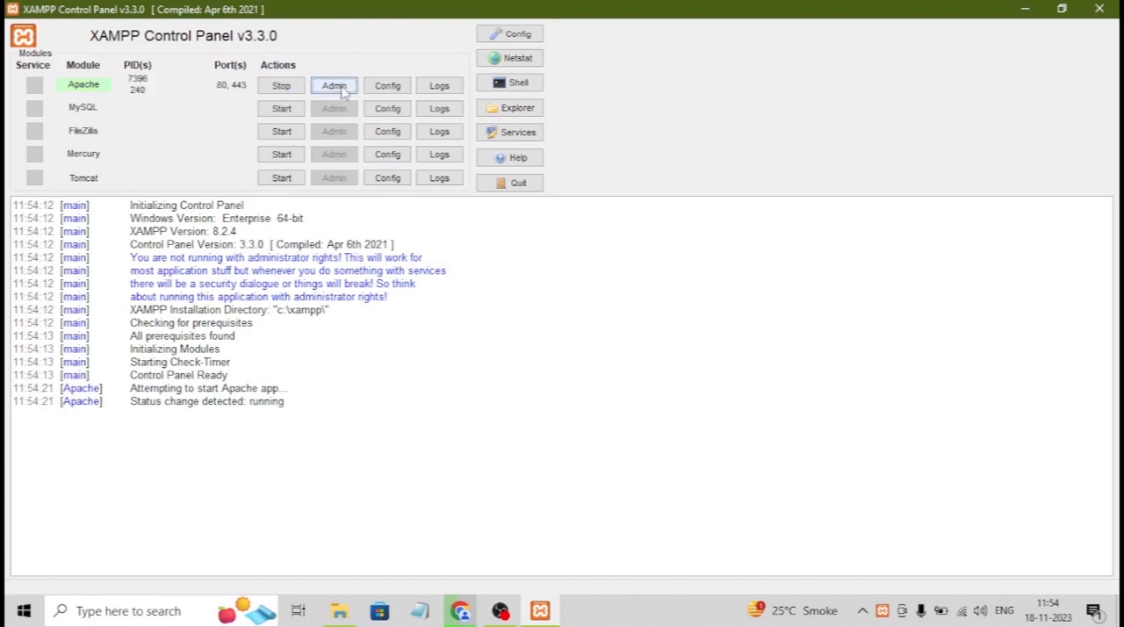
Step: View the localhost XAMPP dashboard via Apache's Admin button, then return to the Control Panel
left_click(333, 84)
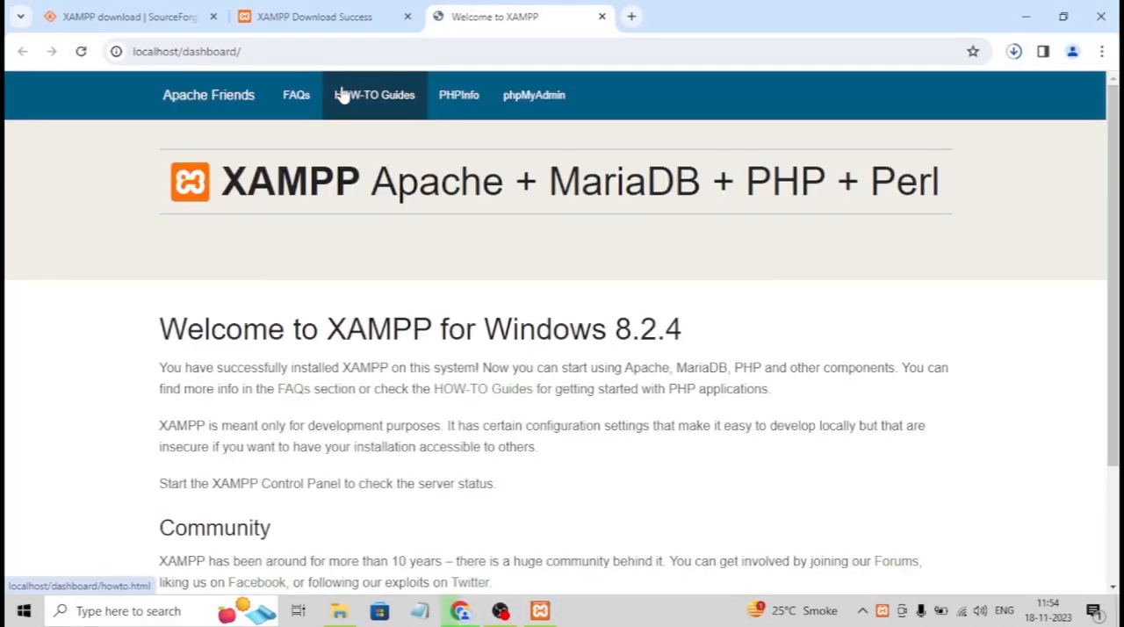
mouse_move(982, 74)
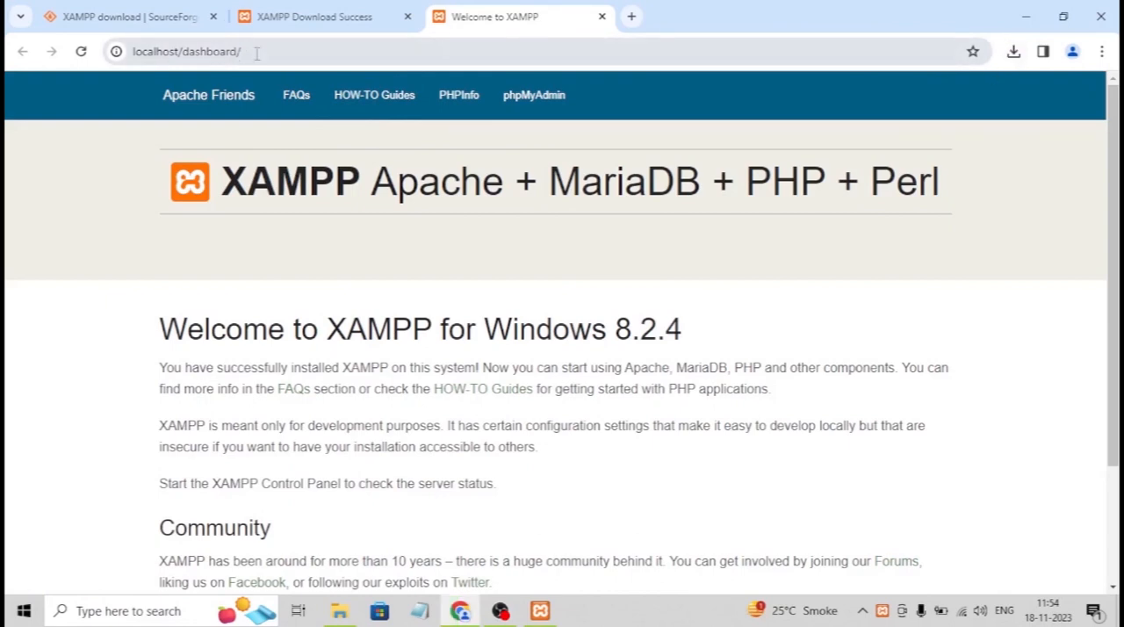
left_click(219, 51)
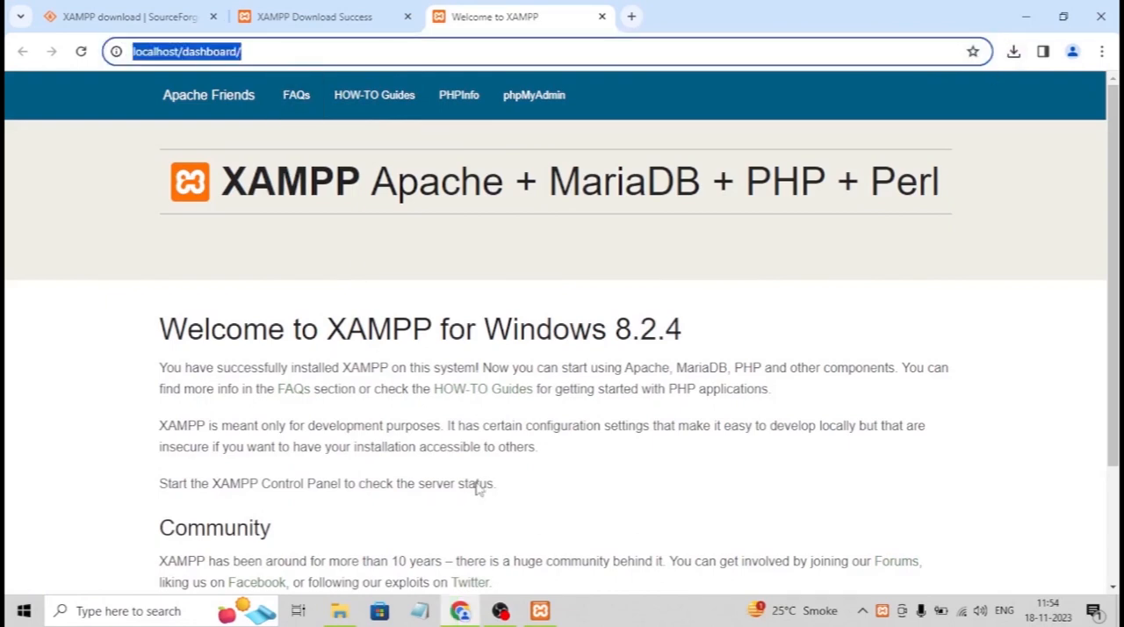
left_click(539, 611)
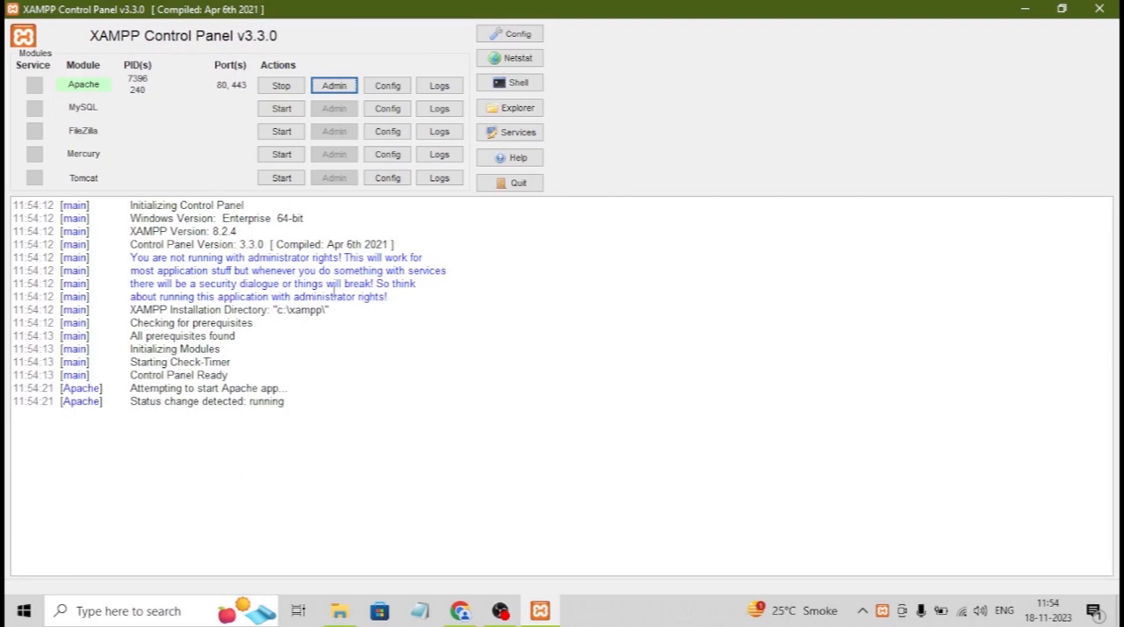
Step: Start MySQL on port 3306 and open Apache's httpd.conf from the Config menu in Notepad
left_click(281, 109)
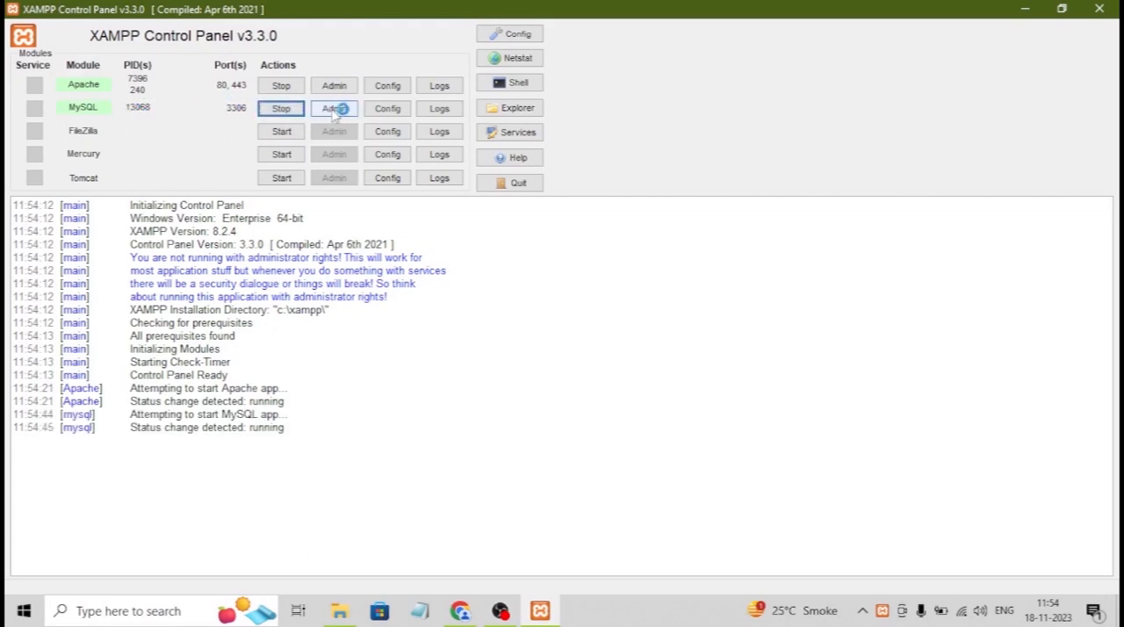
left_click(334, 109)
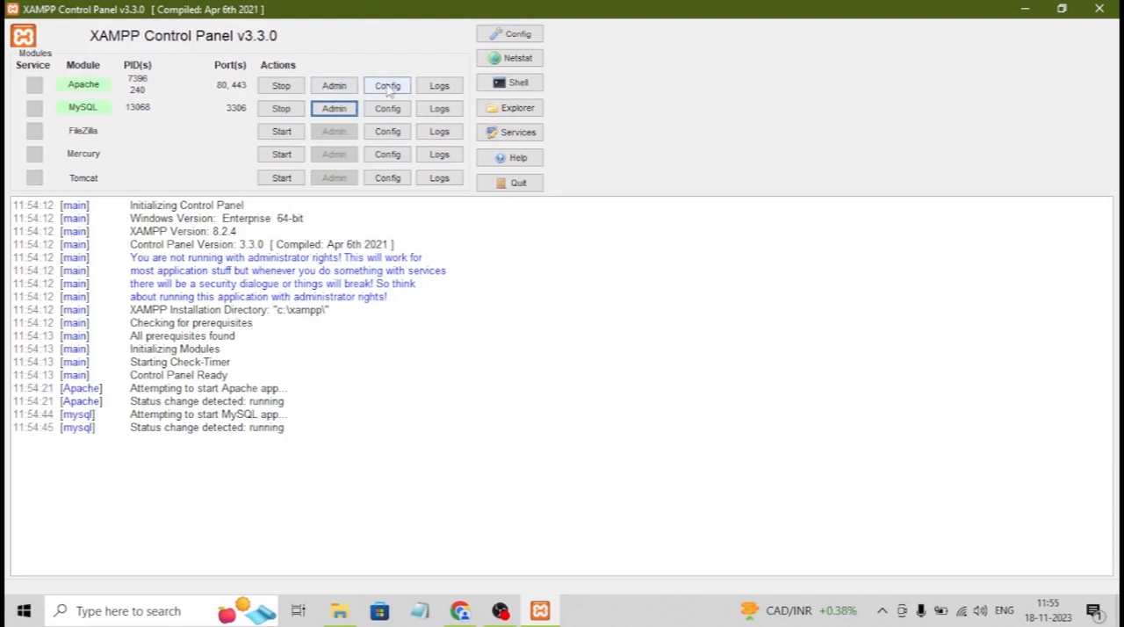
left_click(386, 84)
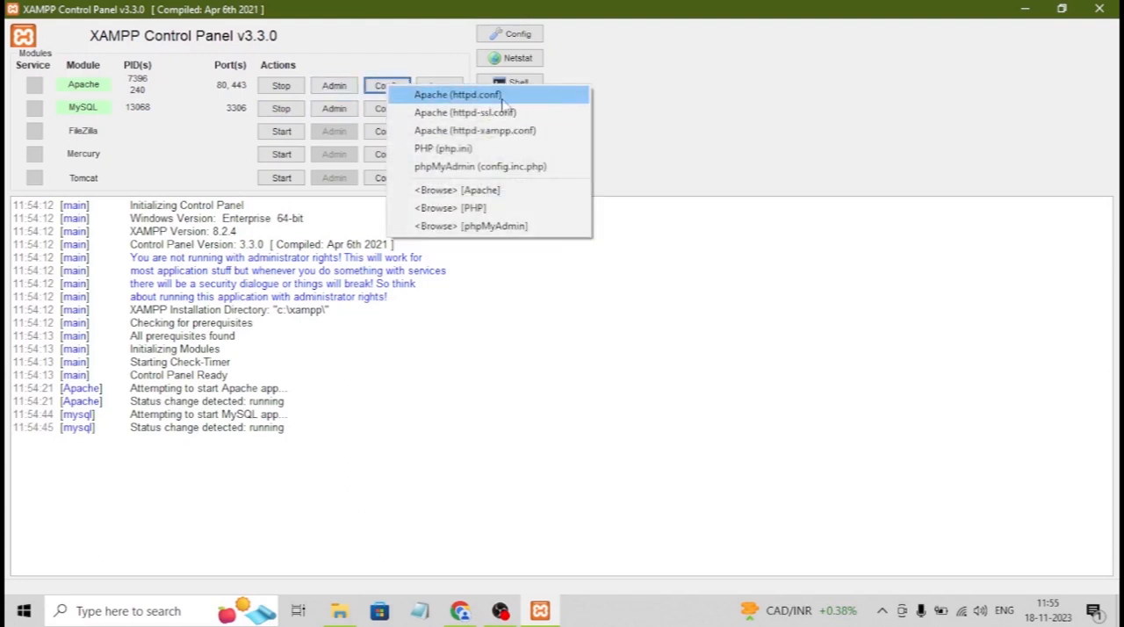
left_click(456, 95)
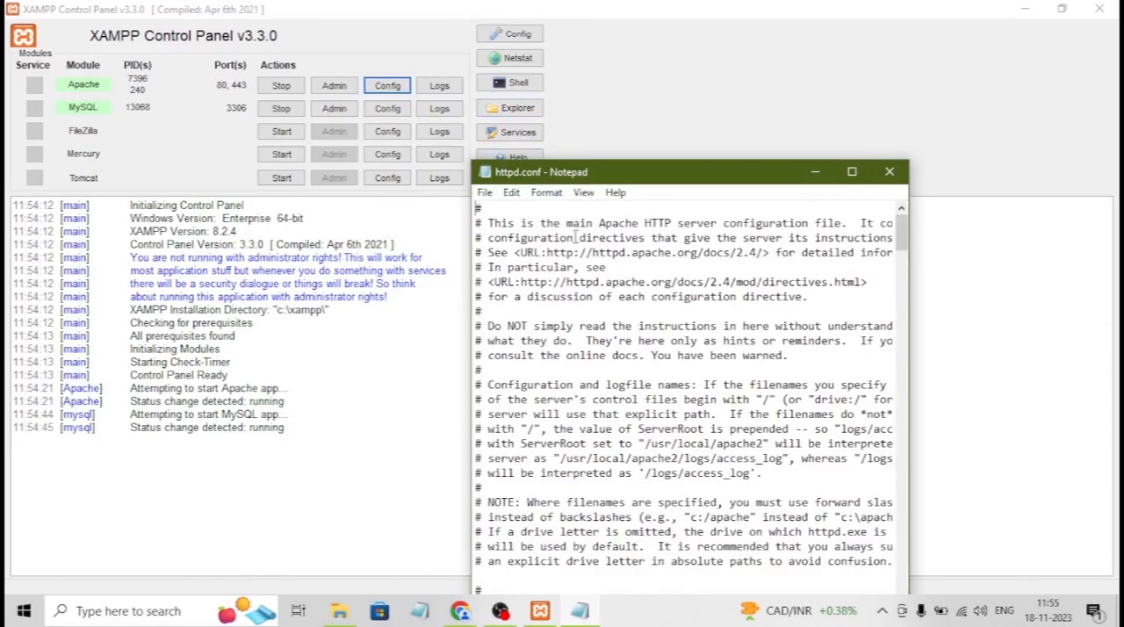
Step: Locate the Listen 80 directive in httpd.conf and select the port number 80
scroll("down", 3)
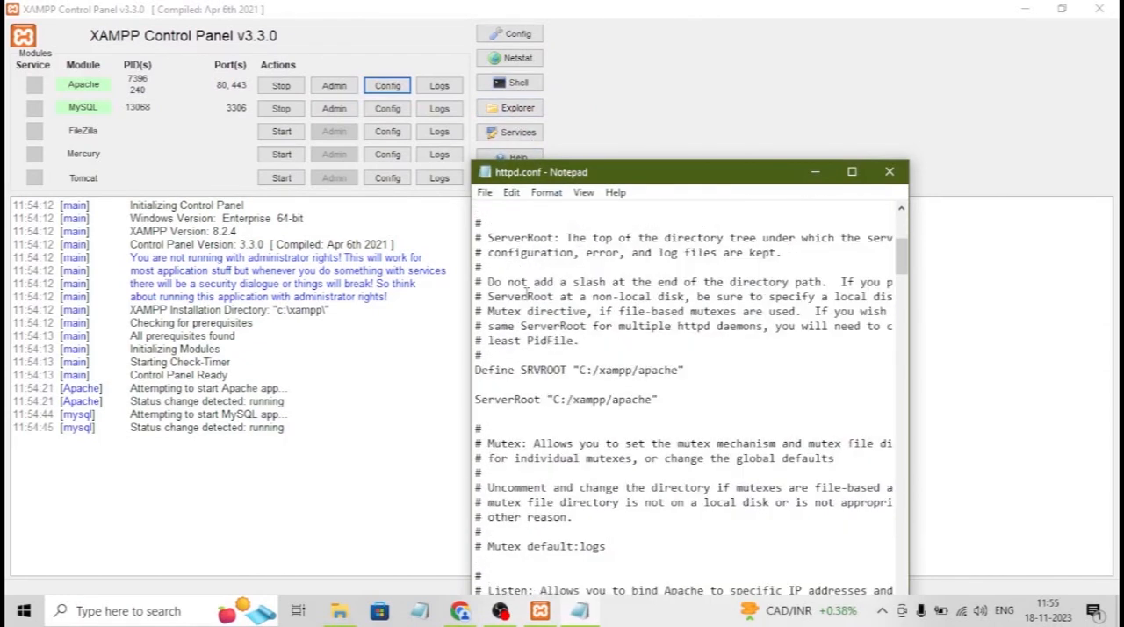
scroll("down", 3)
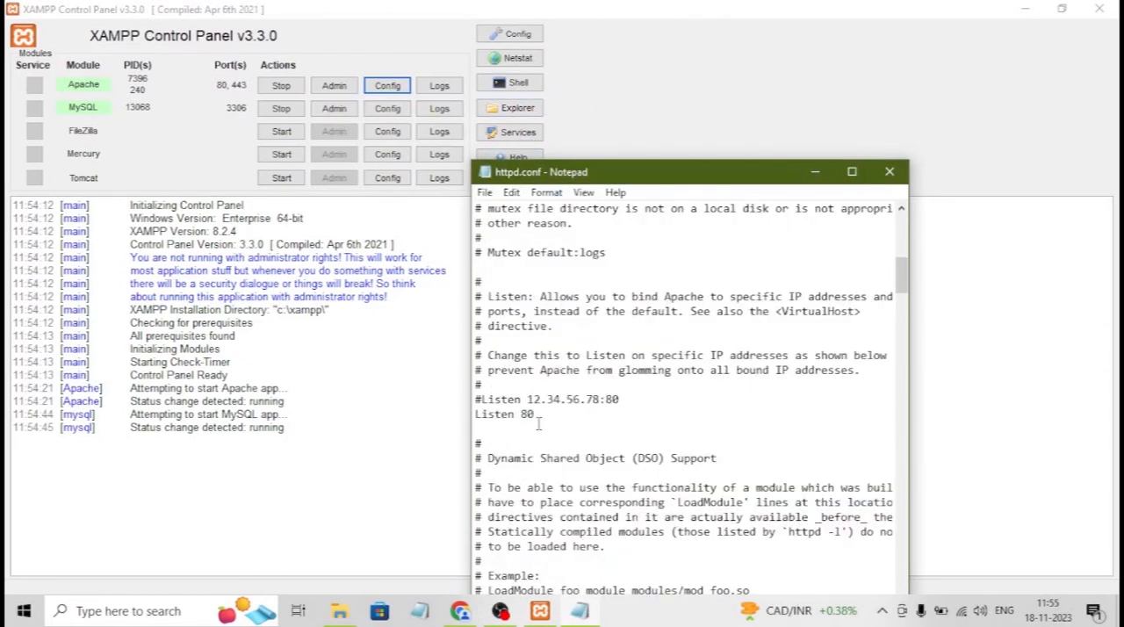
double_click(526, 415)
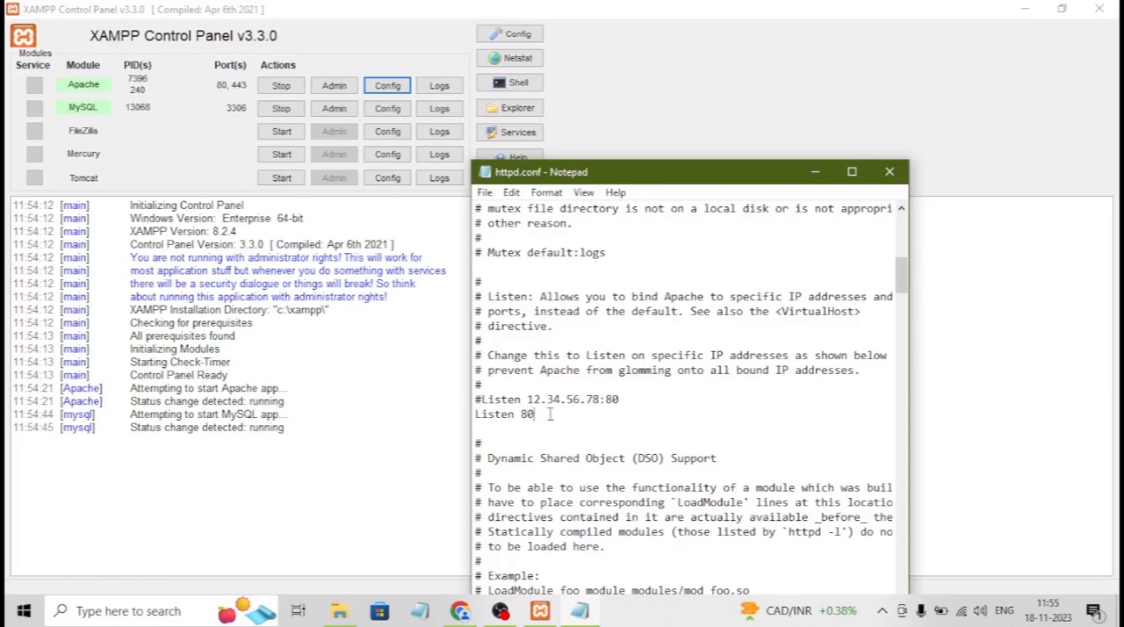
mouse_move(888, 170)
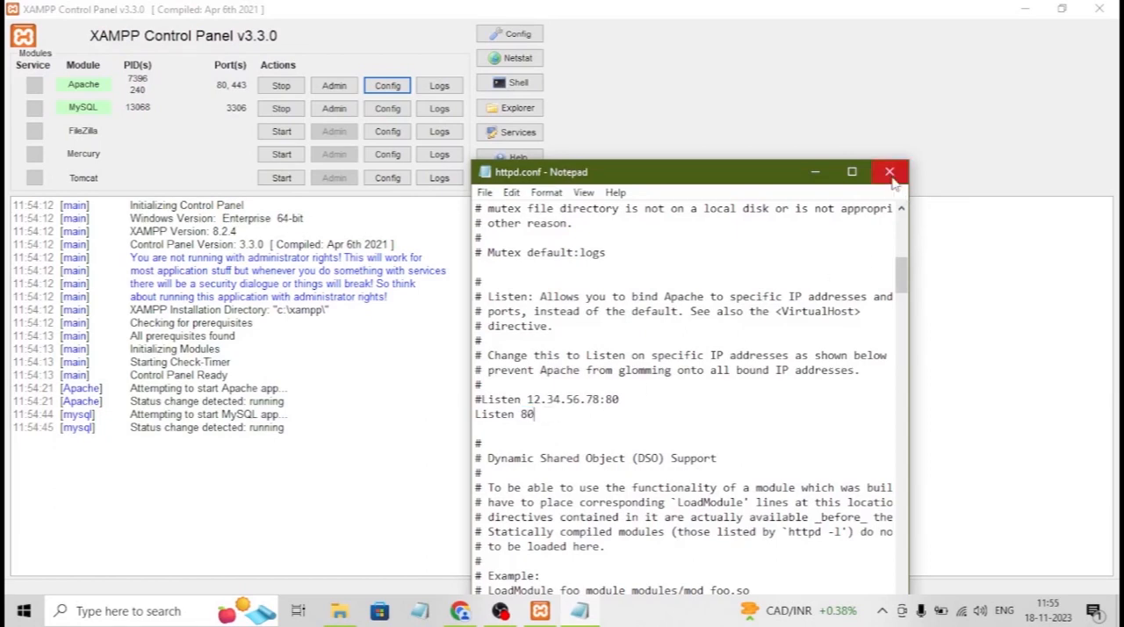